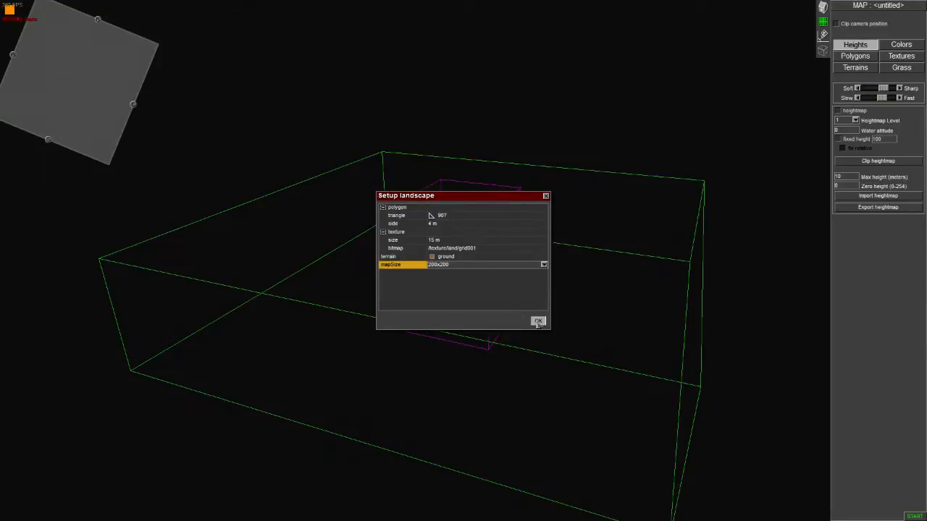
- Accept the Setup landscape dialog at mapsize 256x256 to generate the flat terrain
click(539, 321)
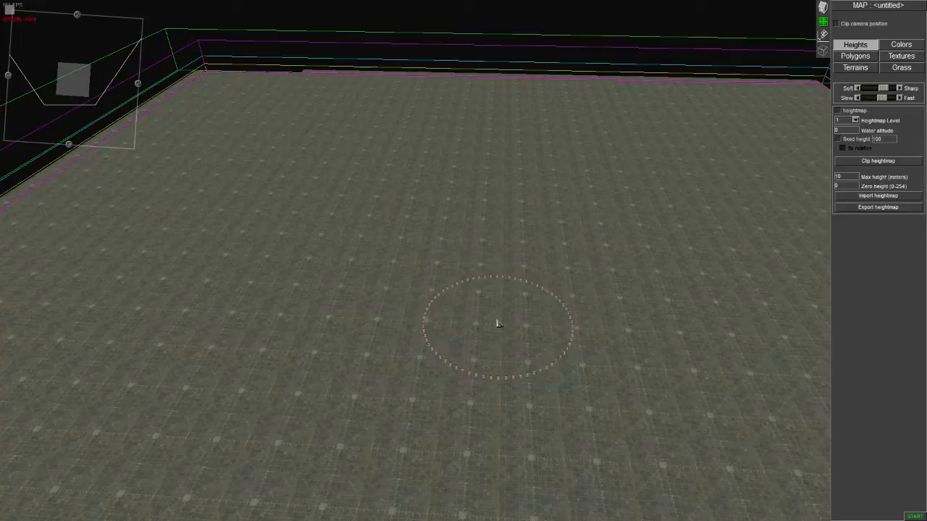
mouse_move(543, 300)
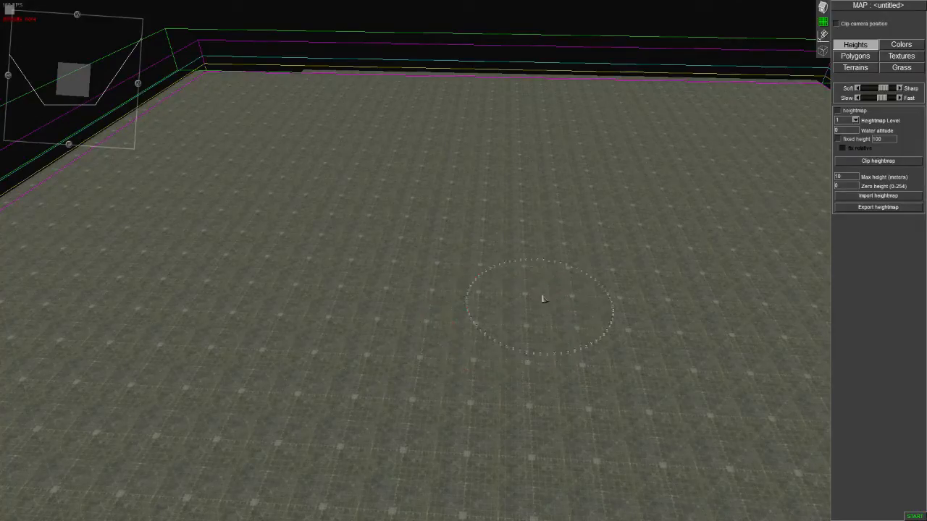
mouse_move(510, 250)
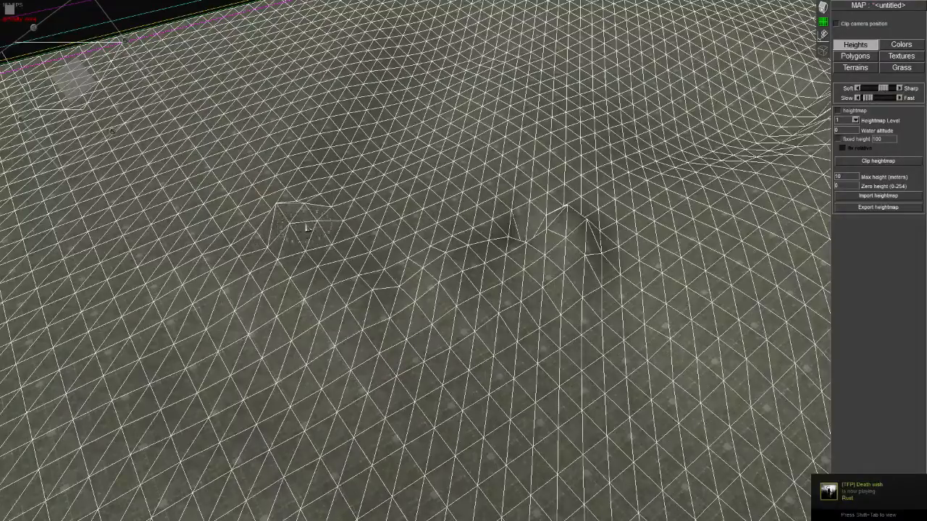
- Pull up two tall spiky peaks with the Sharp/Fast Heights brush near the far edge
click(304, 229)
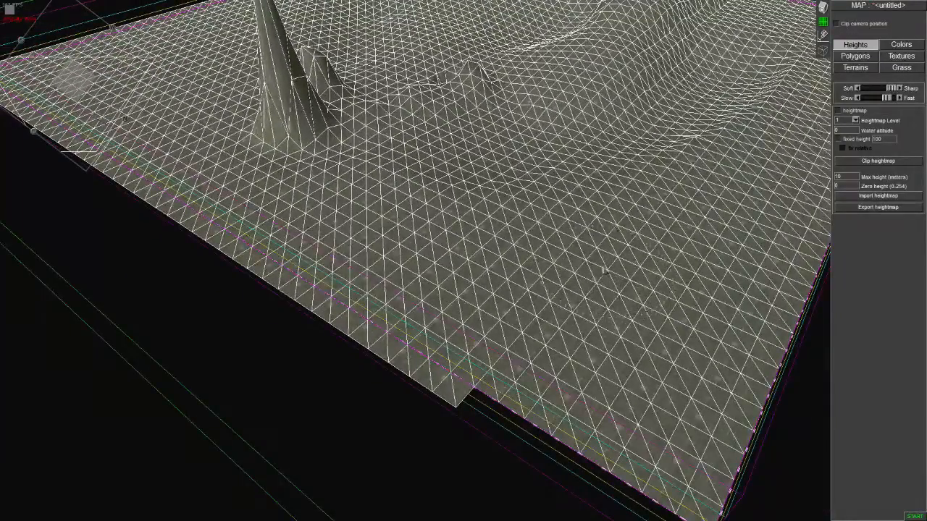
click(605, 272)
text(-100)
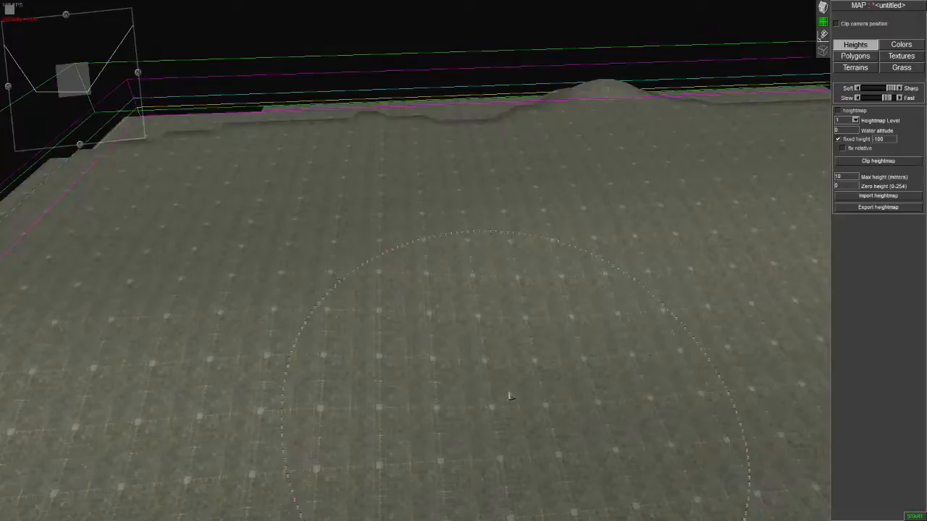
- Paint across the terrain with the large soft brush at seed height 100 to level it
drag(510, 397, 674, 360)
text(50)
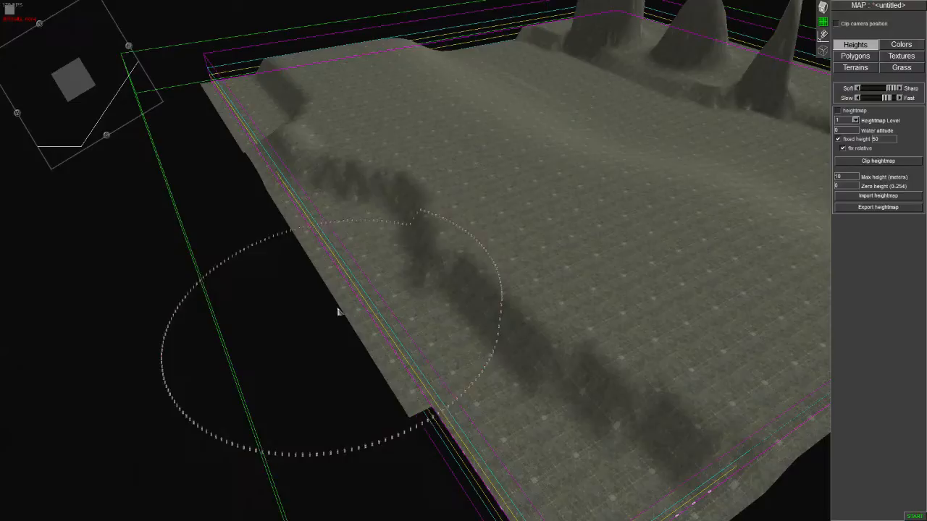
mouse_move(539, 231)
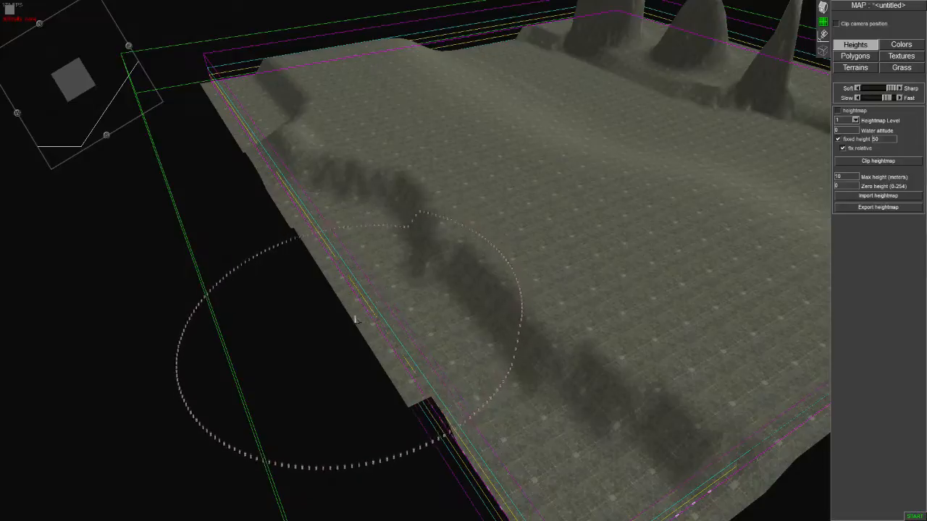
mouse_move(614, 226)
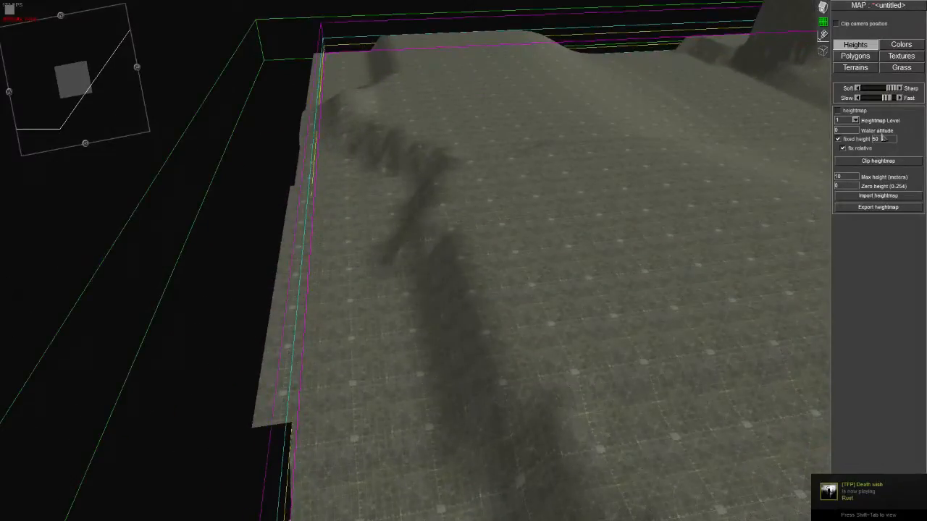
- Paint a relative-raised ridge with Fix relative enabled, then orbit to view the result
click(884, 140)
text(200)
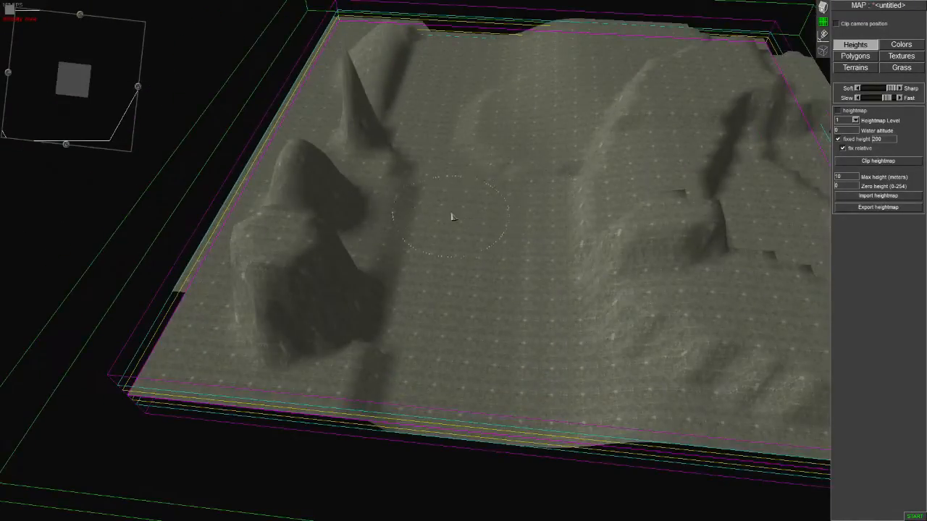
drag(452, 217, 485, 229)
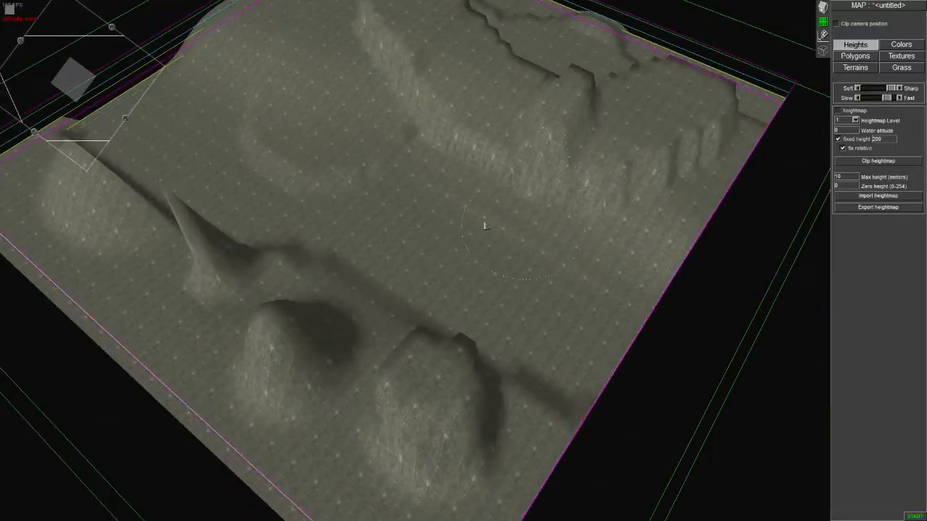